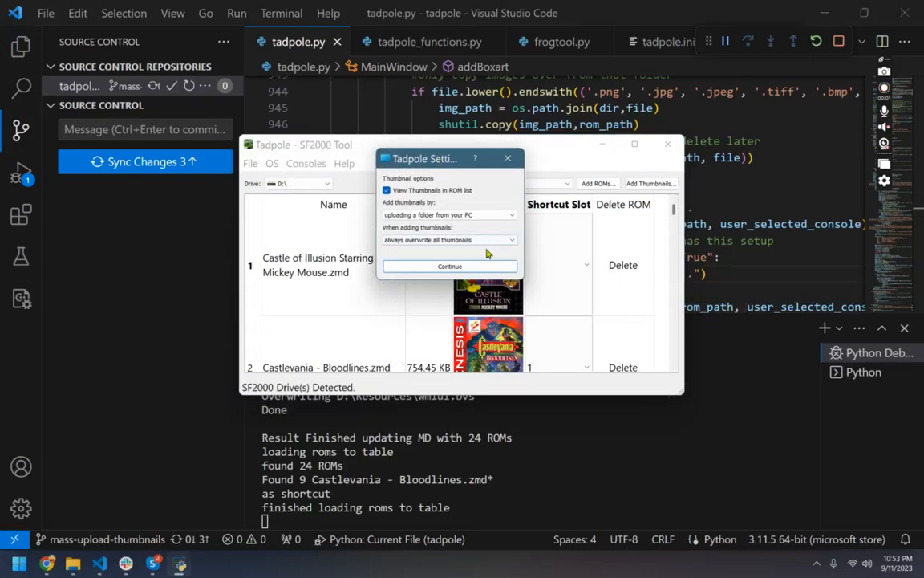
{"action": "mouse_move", "coordinate": [439, 253]}
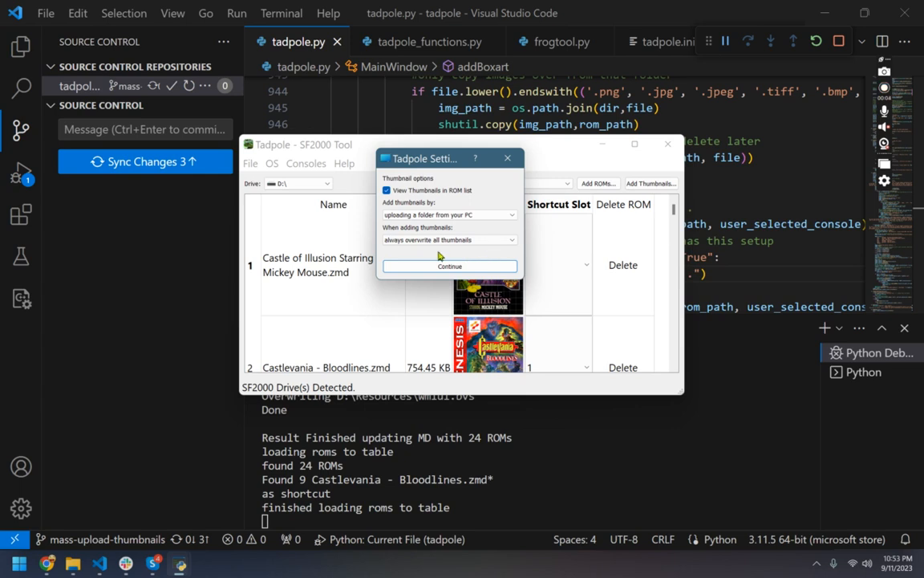
Step: Keep thumbnails set to 'always overwrite all thumbnails' and confirm the settings
{"action": "left_click_drag", "start_coordinate": [421, 158], "coordinate": [518, 174]}
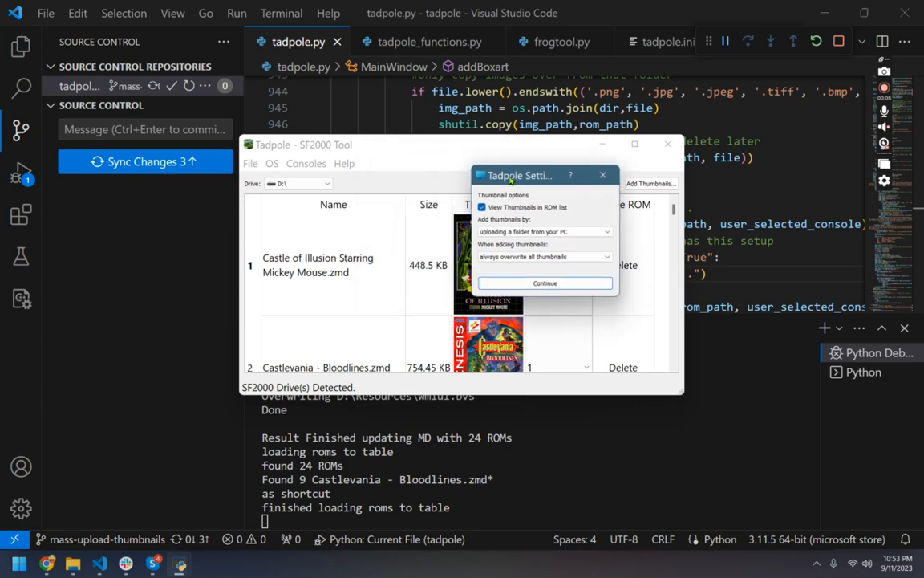
{"action": "left_click_drag", "start_coordinate": [518, 175], "coordinate": [377, 149]}
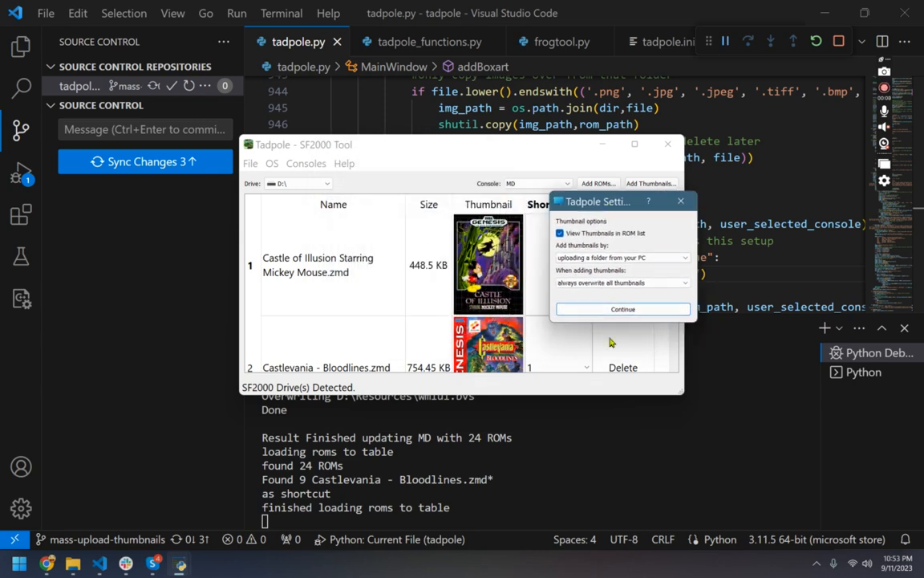
{"action": "mouse_move", "coordinate": [421, 262]}
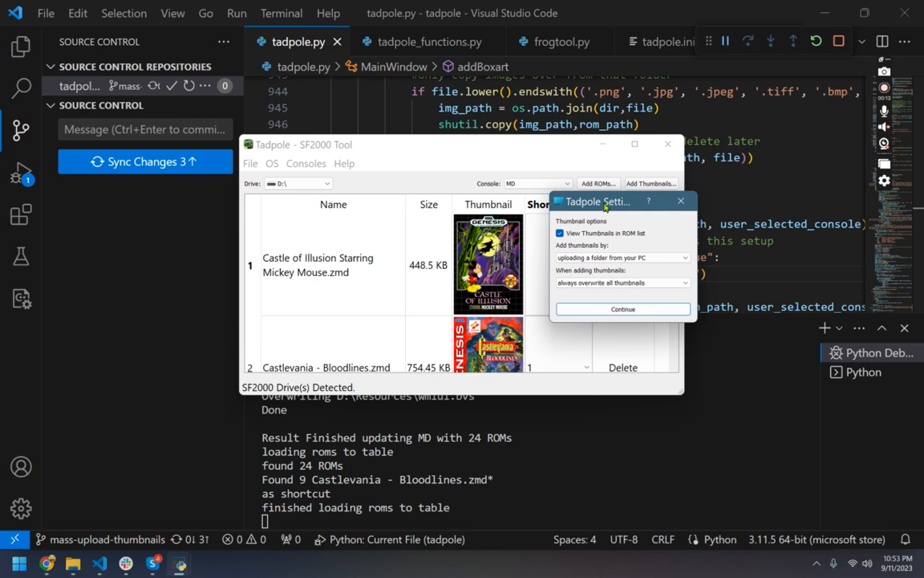
{"action": "left_click_drag", "start_coordinate": [598, 201], "coordinate": [401, 150]}
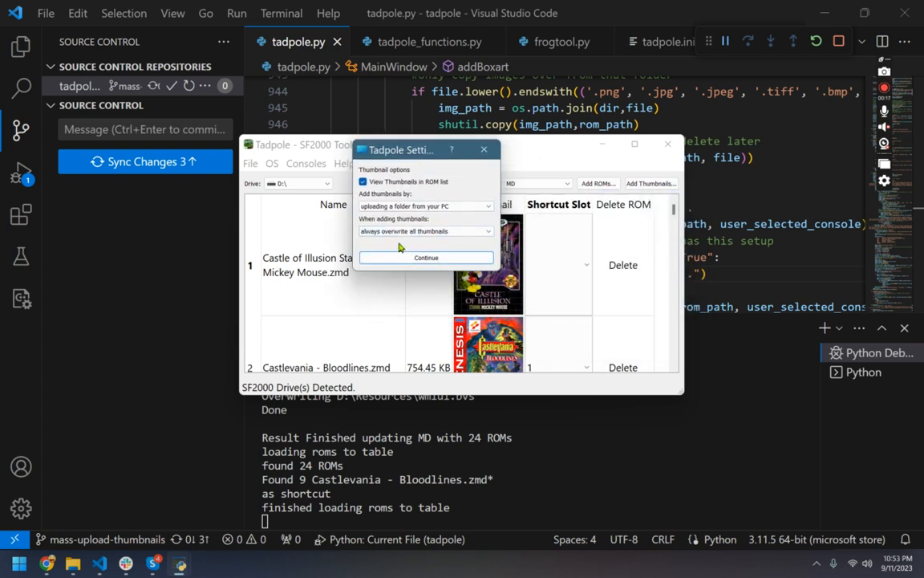
{"action": "left_click", "coordinate": [426, 232]}
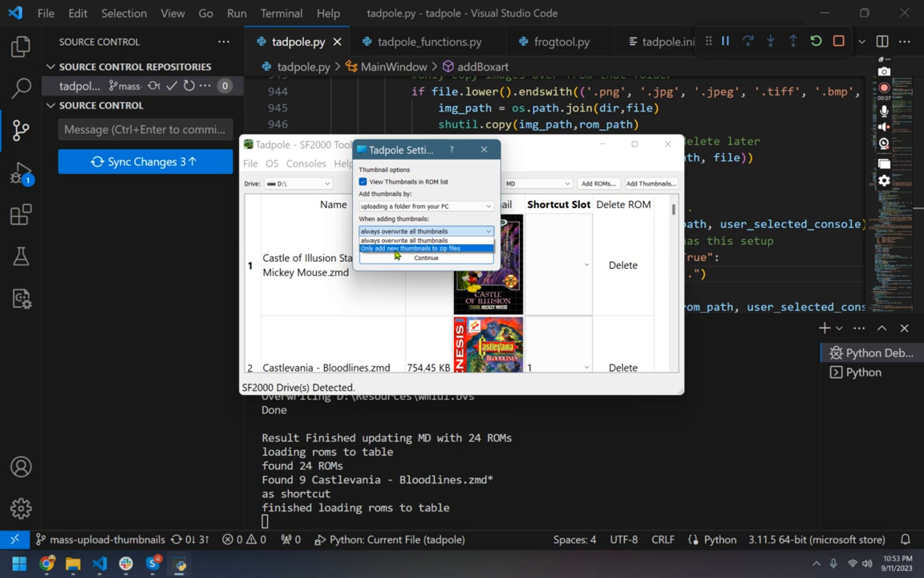
{"action": "left_click", "coordinate": [411, 247]}
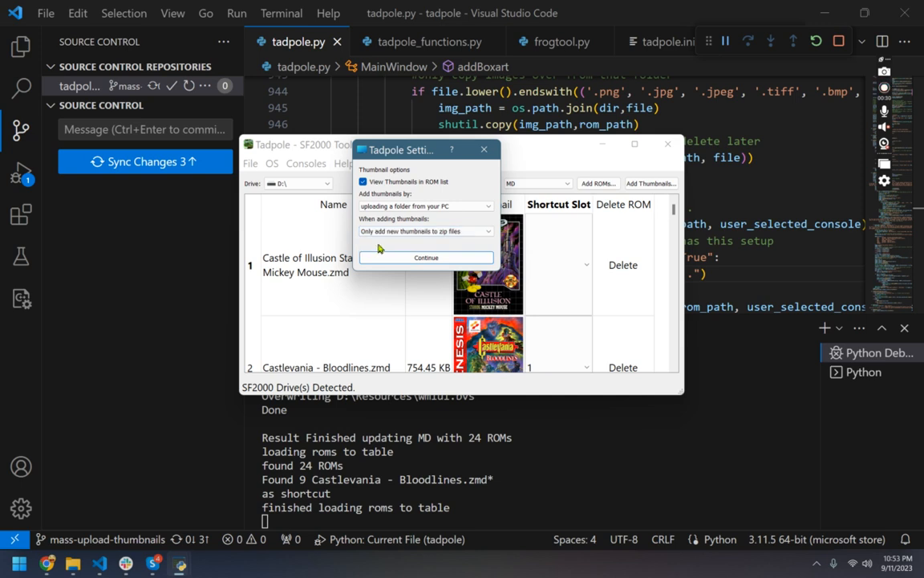
{"action": "left_click", "coordinate": [426, 232]}
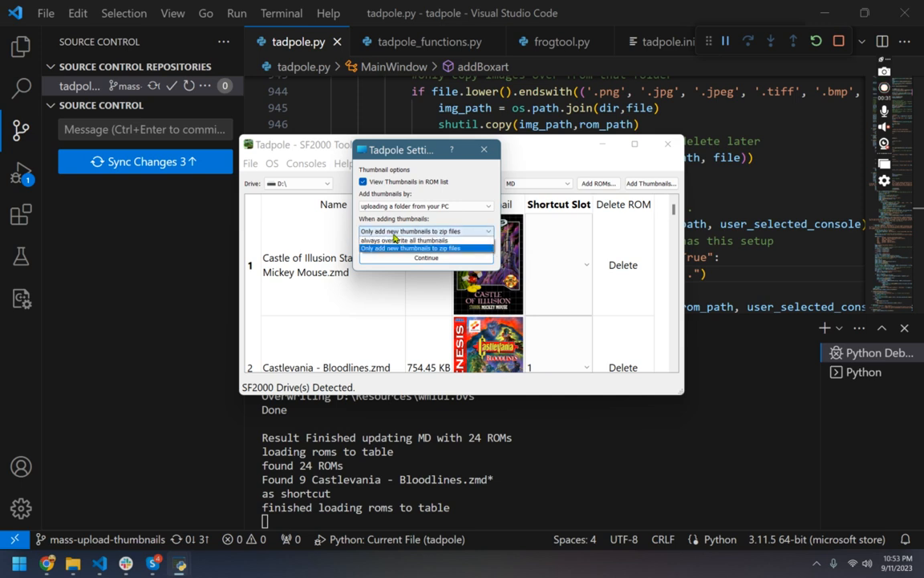
{"action": "left_click", "coordinate": [405, 240]}
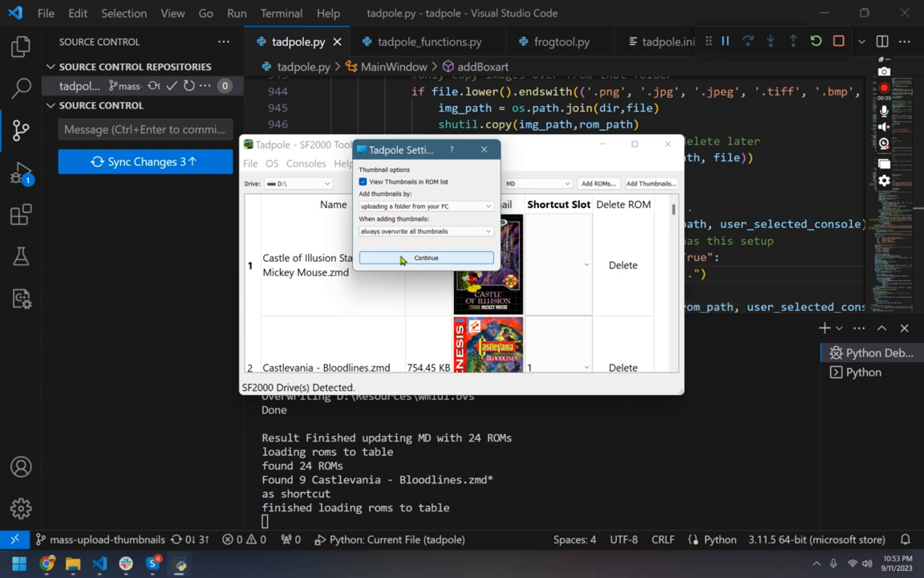
{"action": "left_click", "coordinate": [427, 257]}
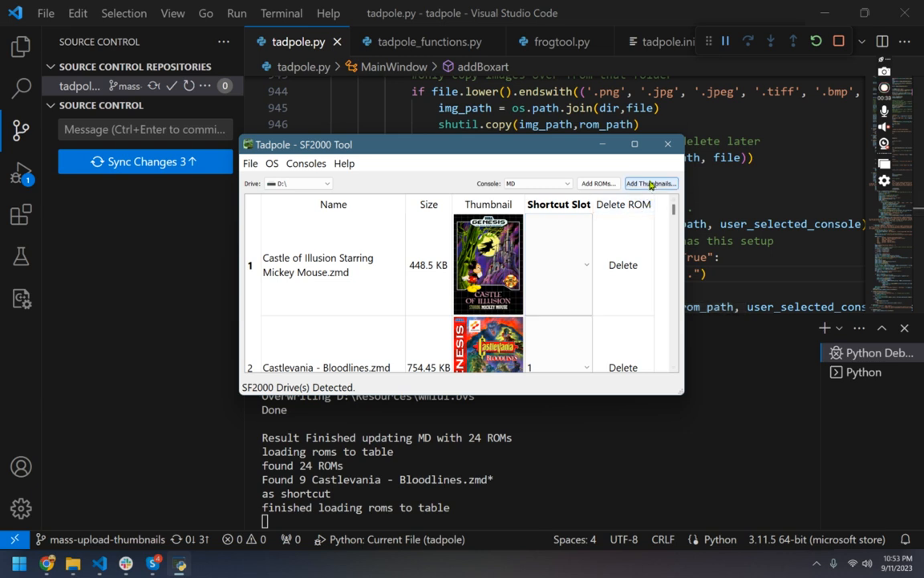
Step: Start Add Thumbnails and acknowledge its instructions to reach the folder picker
{"action": "left_click", "coordinate": [650, 183]}
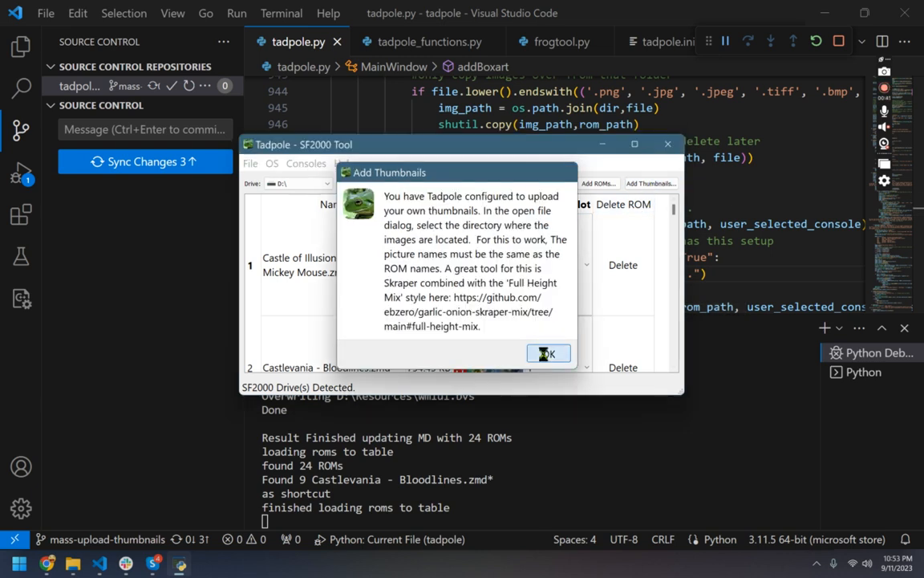
{"action": "left_click", "coordinate": [548, 353]}
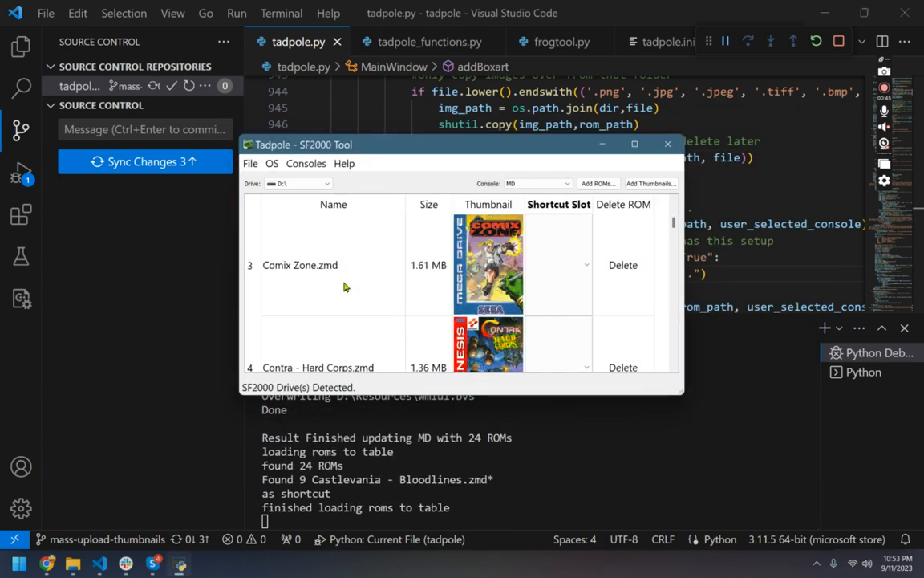
{"action": "scroll", "scroll_direction": "down", "scroll_amount": 3}
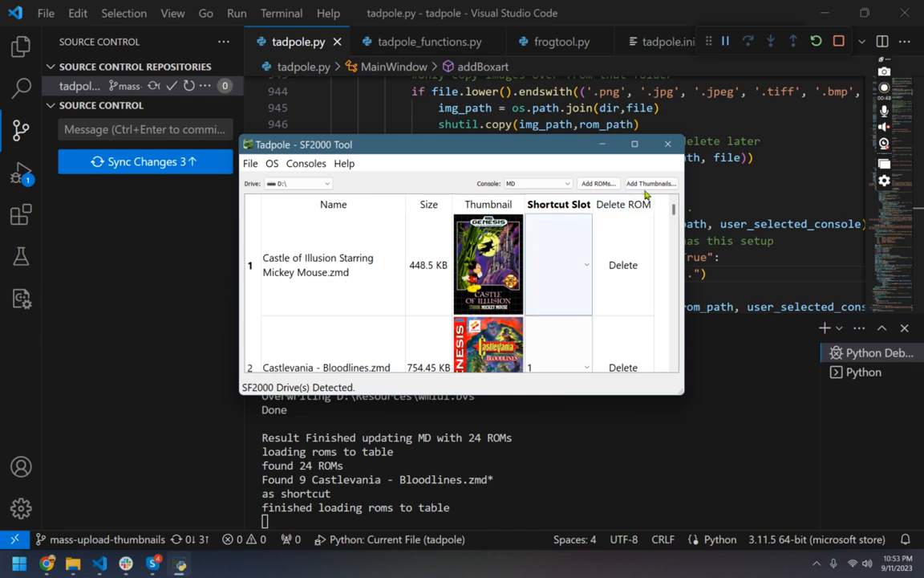
{"action": "left_click", "coordinate": [650, 183]}
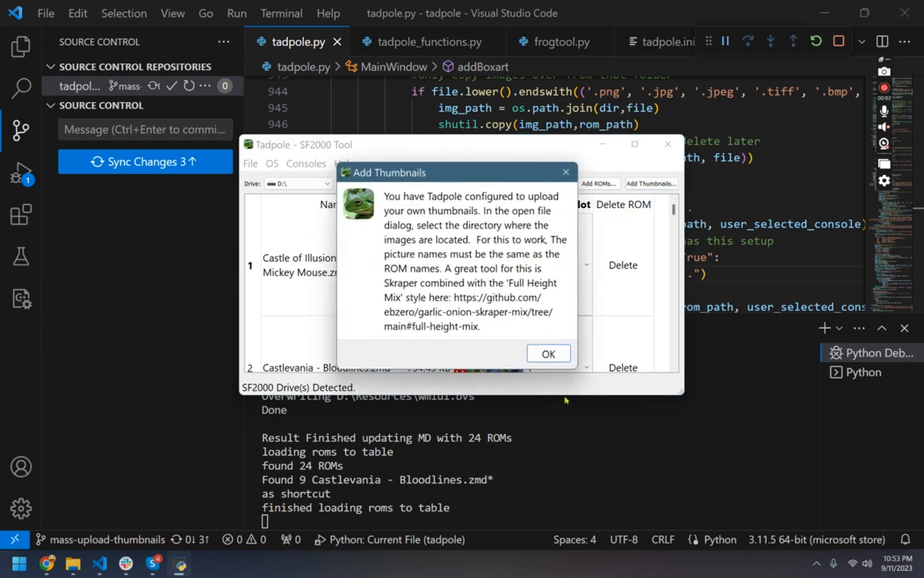
{"action": "left_click", "coordinate": [548, 354]}
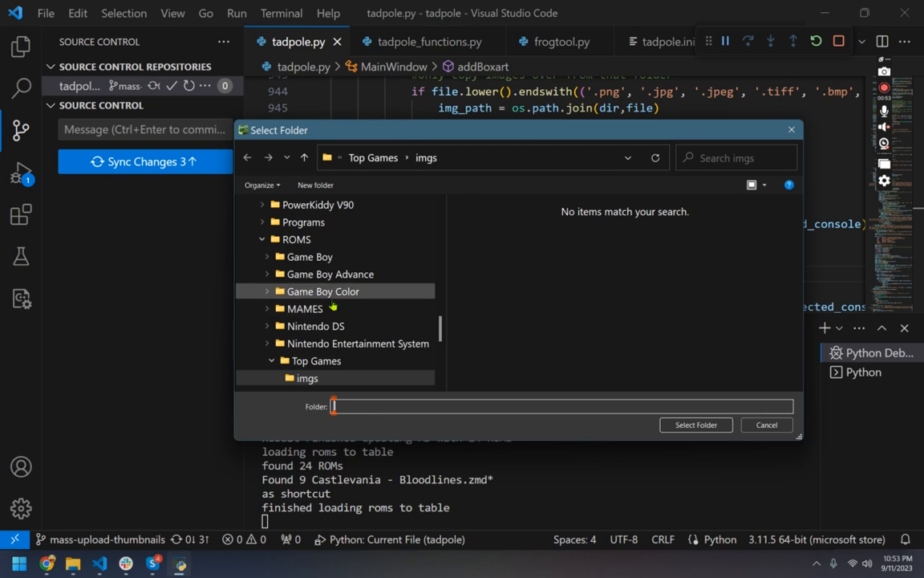
Step: Select the Sega Genesis Top Games 'imgs' folder as the MD thumbnail source
{"action": "scroll", "scroll_direction": "down", "scroll_amount": 3}
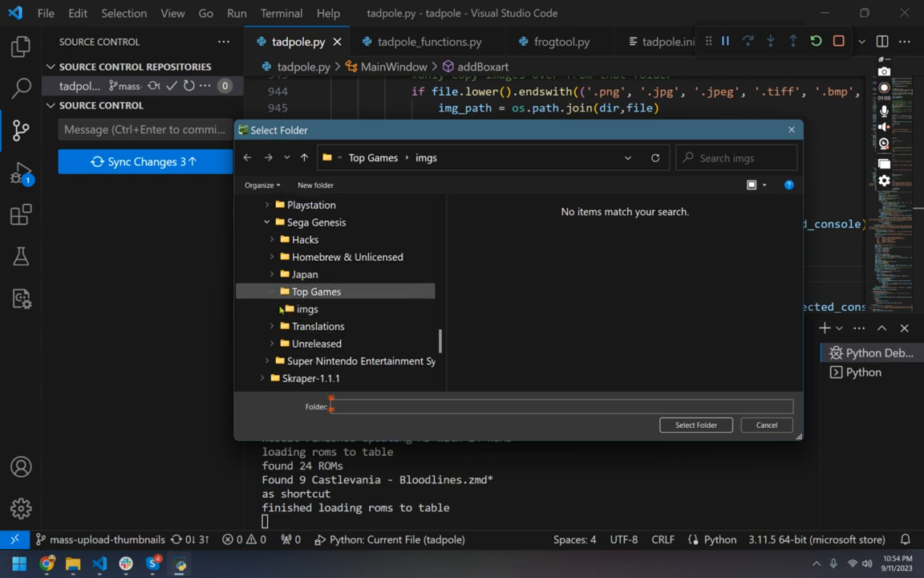
{"action": "left_click", "coordinate": [306, 309]}
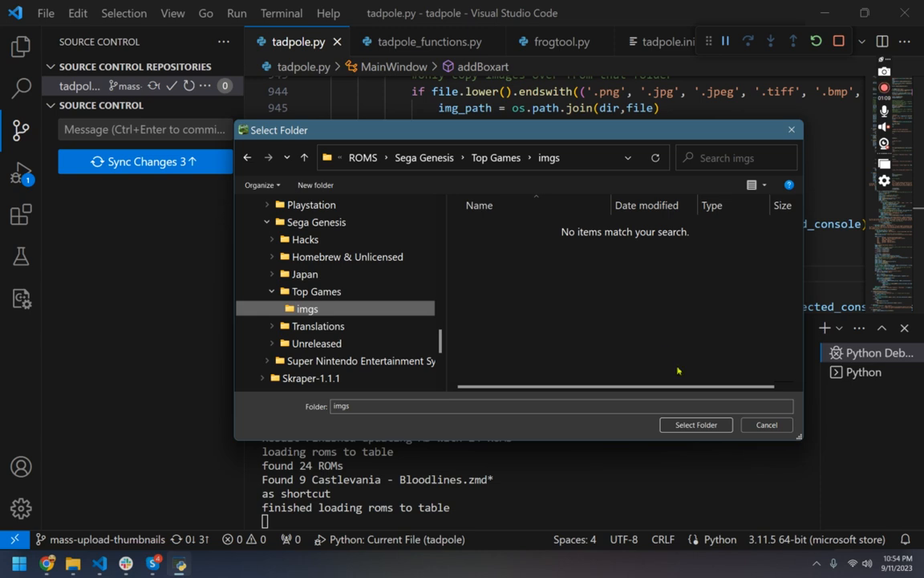
{"action": "left_click", "coordinate": [695, 424]}
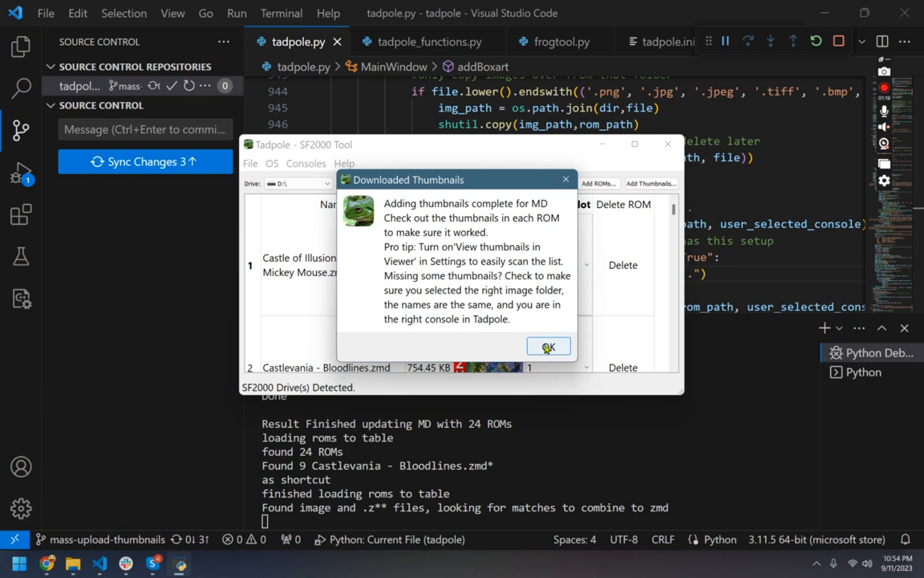
Step: Dismiss the completion message and scroll through the MD list's new box art
{"action": "left_click", "coordinate": [548, 346]}
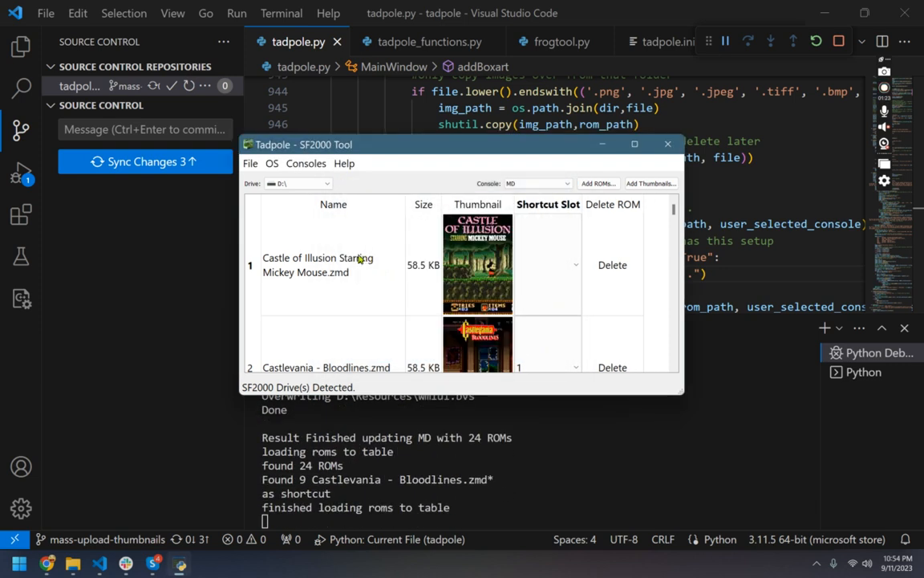
{"action": "scroll", "scroll_direction": "down", "scroll_amount": 3}
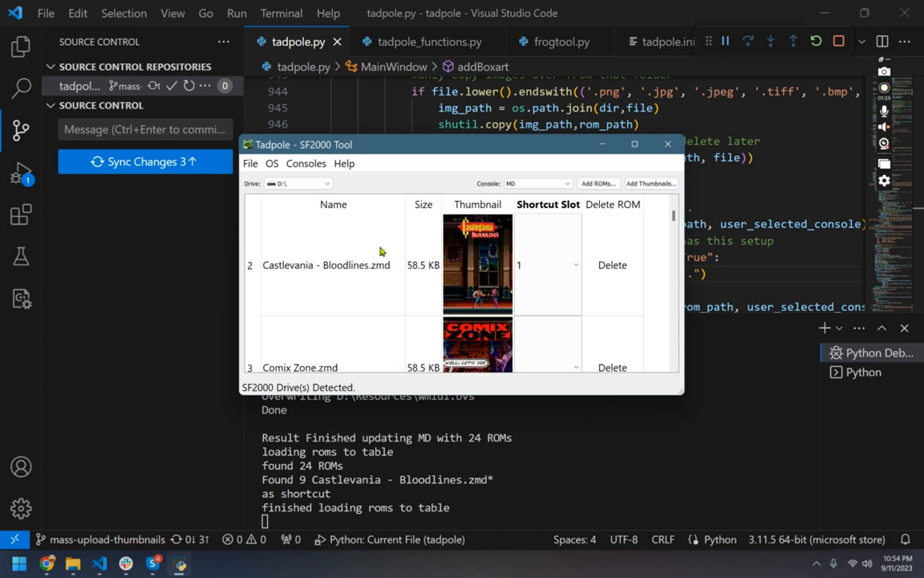
{"action": "scroll", "scroll_direction": "down", "scroll_amount": 3}
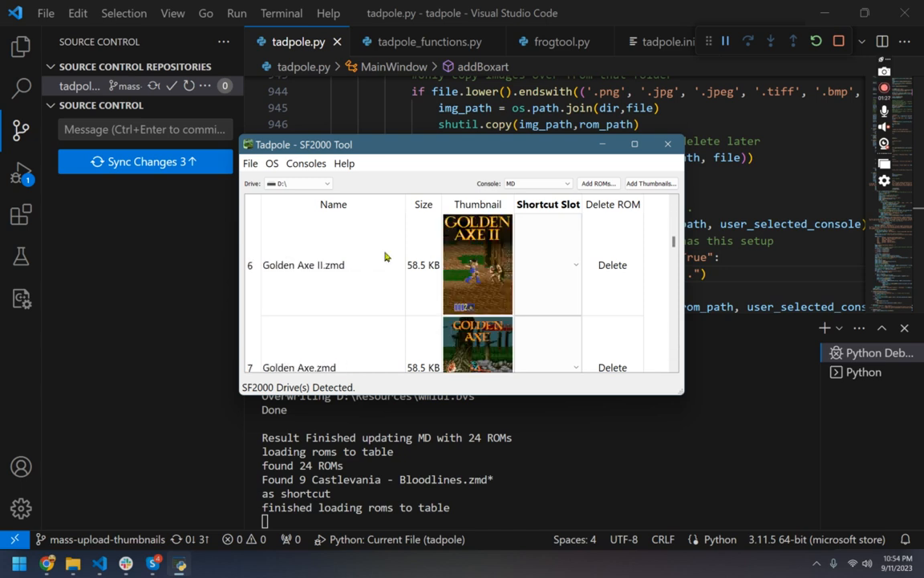
{"action": "scroll", "scroll_direction": "down", "scroll_amount": 3}
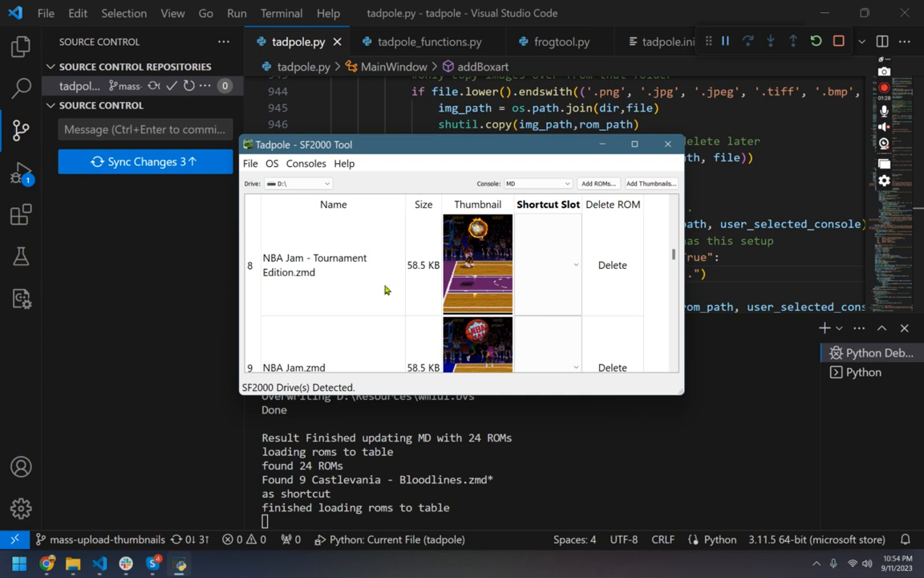
{"action": "scroll", "scroll_direction": "down", "scroll_amount": 3}
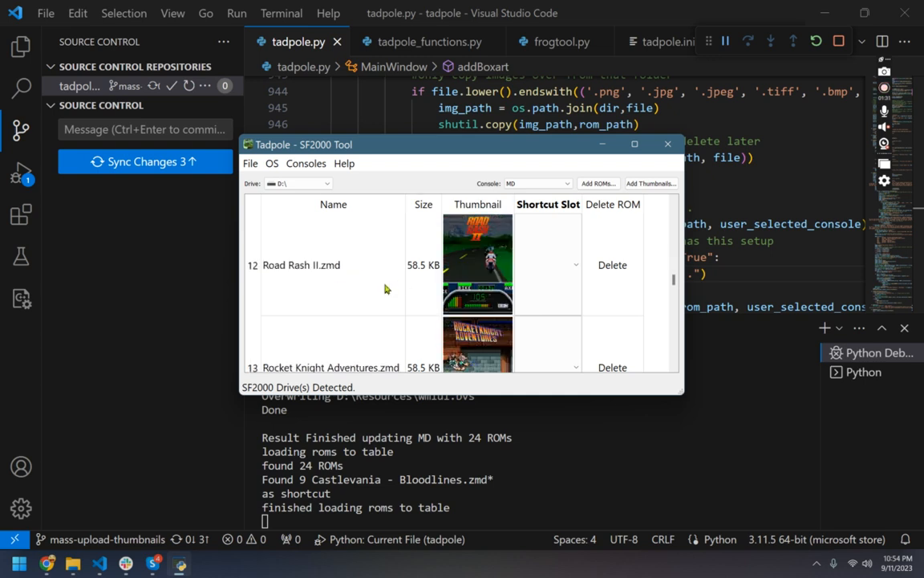
{"action": "scroll", "scroll_direction": "down", "scroll_amount": 3}
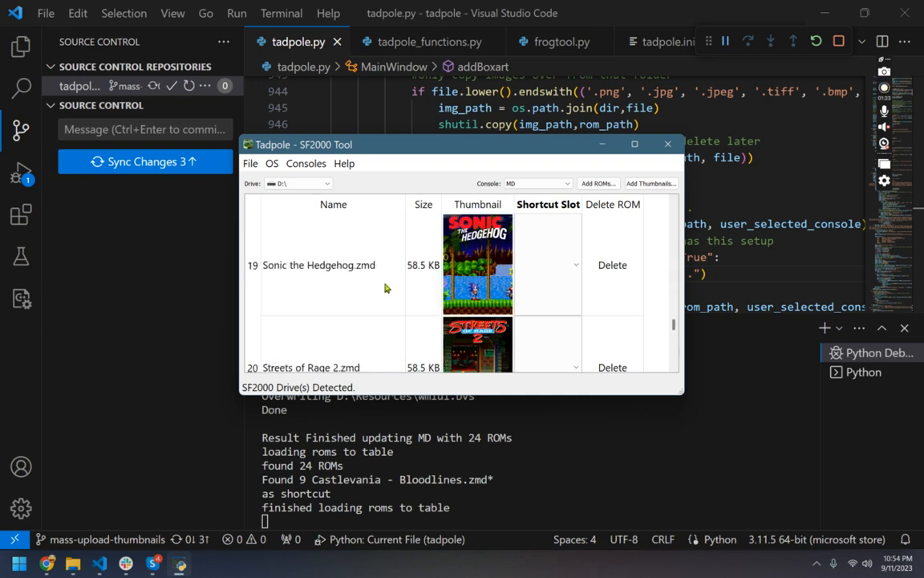
{"action": "scroll", "scroll_direction": "down", "scroll_amount": 3}
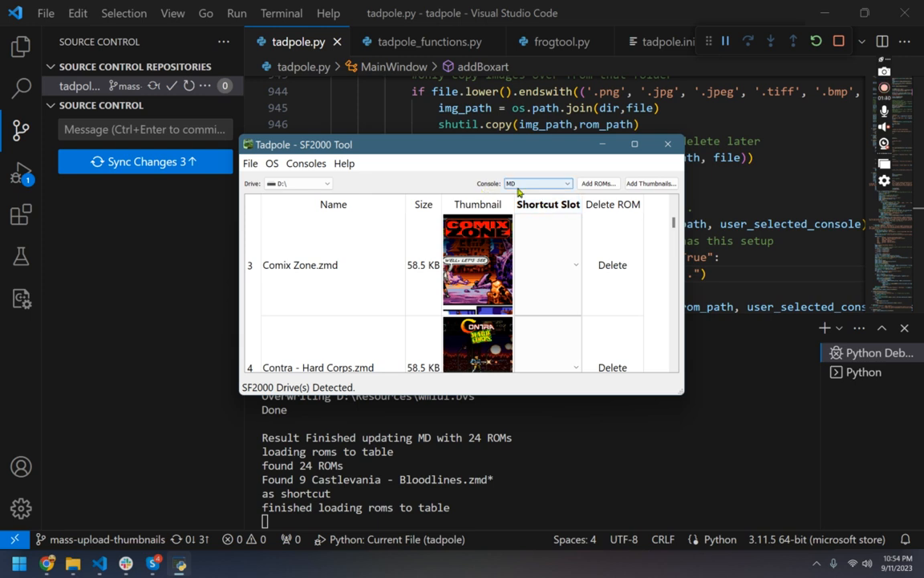
Step: Switch the ROM list to SFC, browse it, and open the OS menu
{"action": "left_click", "coordinate": [561, 183]}
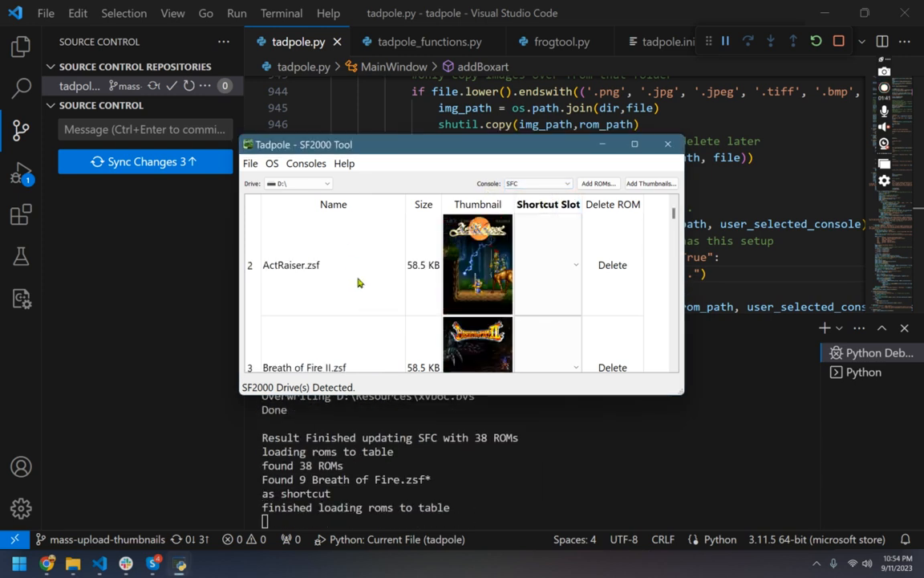
{"action": "scroll", "scroll_direction": "down", "scroll_amount": 3}
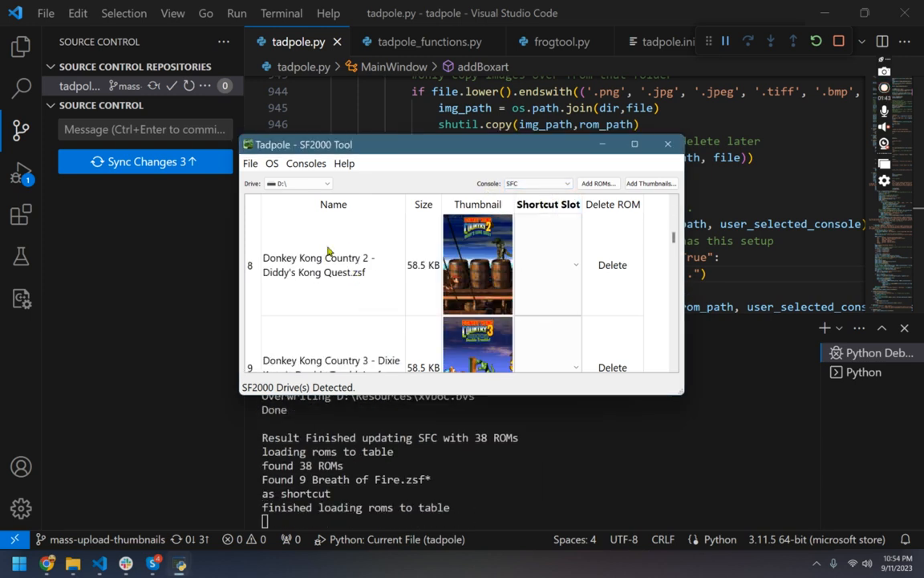
{"action": "left_click", "coordinate": [251, 163]}
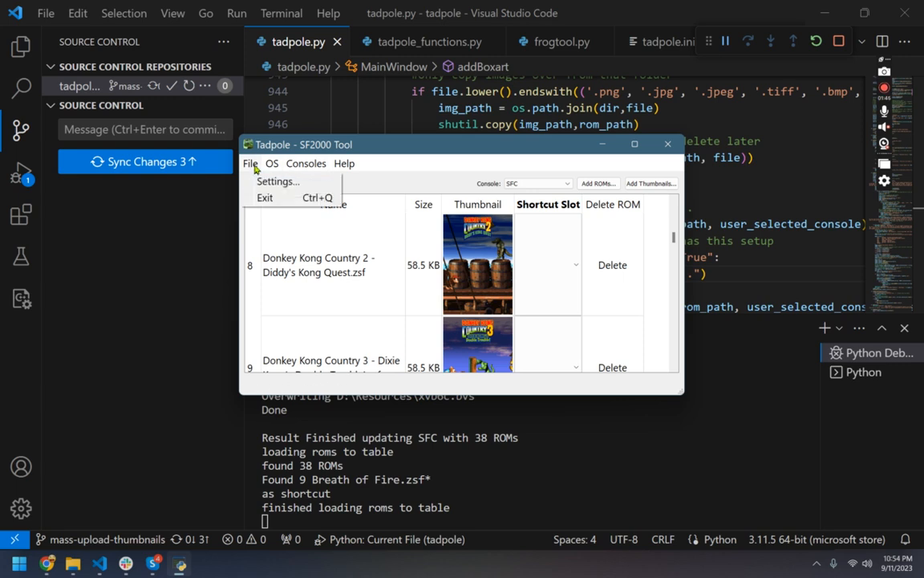
{"action": "left_click", "coordinate": [272, 163]}
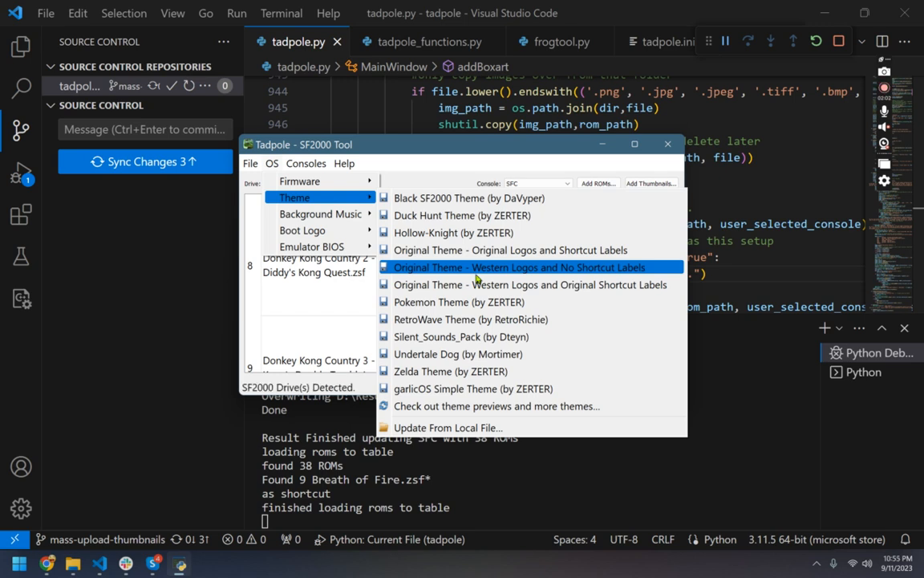
{"action": "mouse_move", "coordinate": [302, 230]}
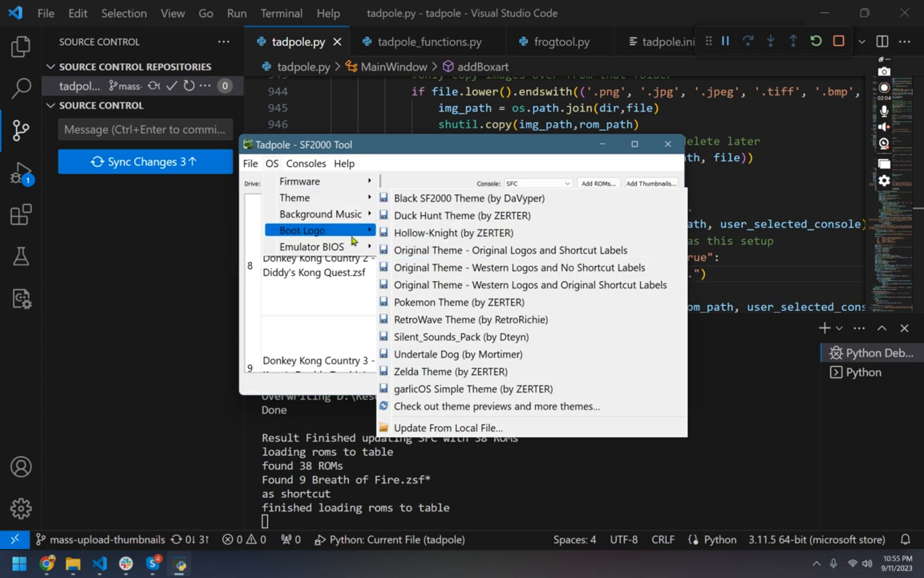
{"action": "mouse_move", "coordinate": [295, 197]}
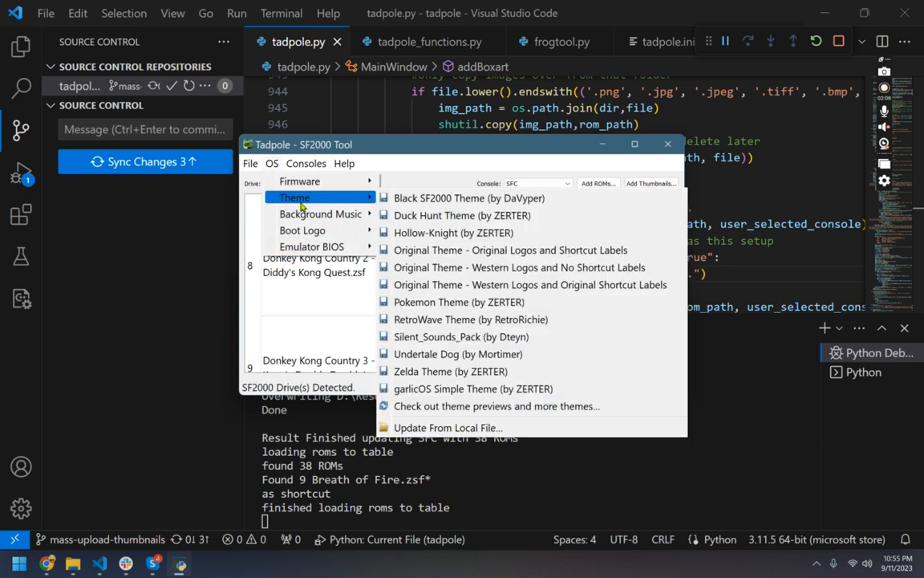
{"action": "mouse_move", "coordinate": [520, 267]}
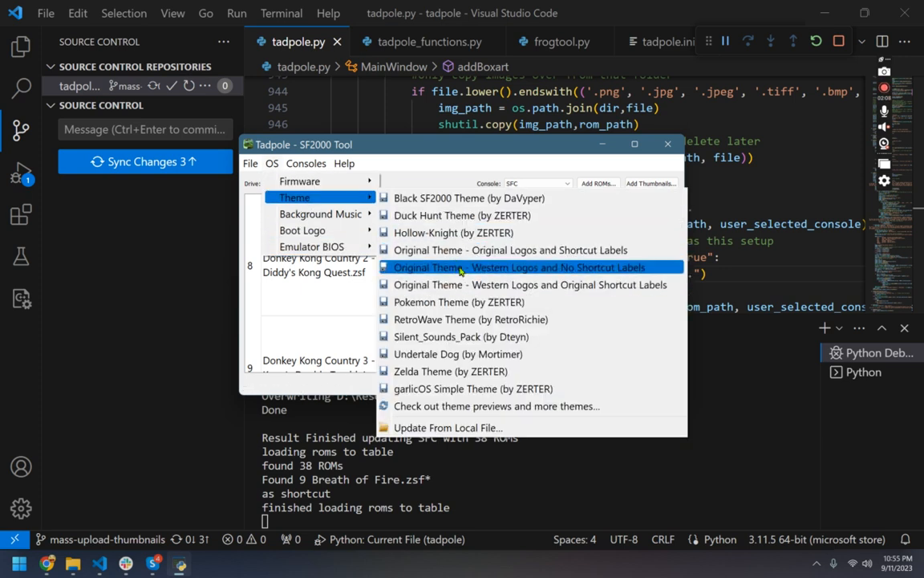
Step: Open the SF2000 Theme Collection boot logo page at its Boot Logo section
{"action": "left_click", "coordinate": [321, 214]}
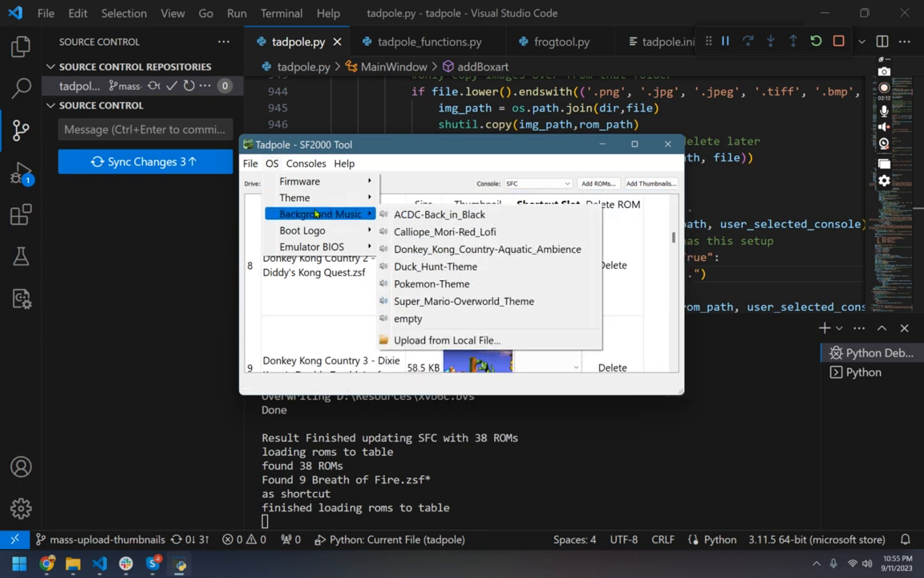
{"action": "mouse_move", "coordinate": [302, 230]}
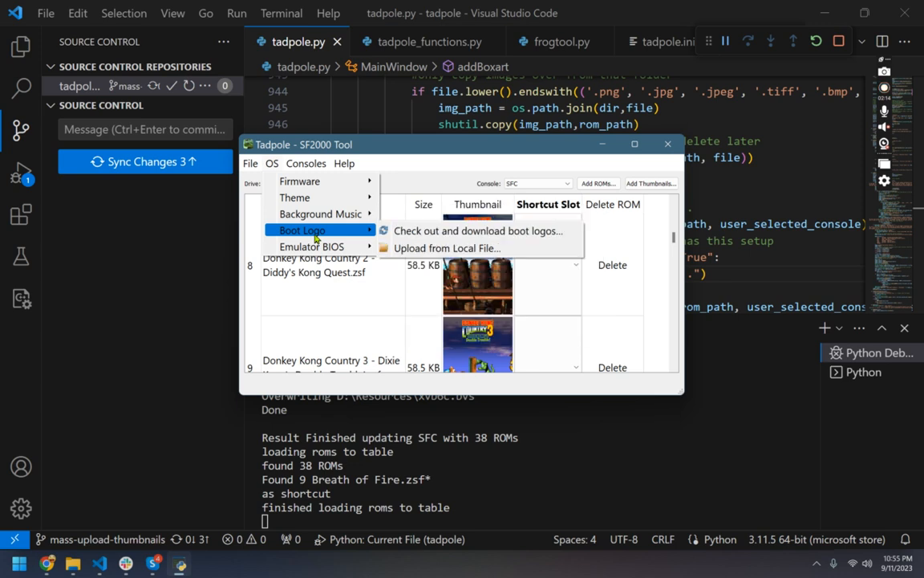
{"action": "mouse_move", "coordinate": [321, 214]}
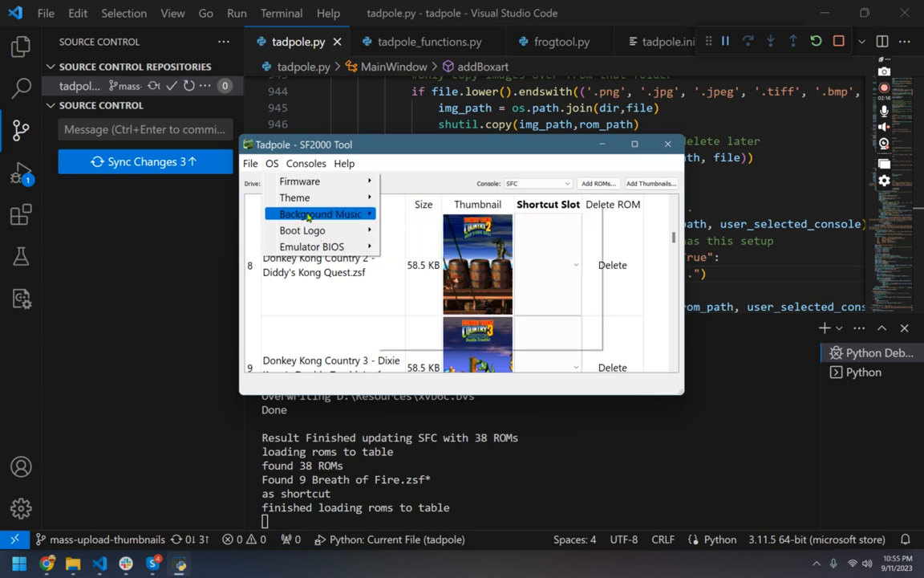
{"action": "left_click", "coordinate": [320, 214]}
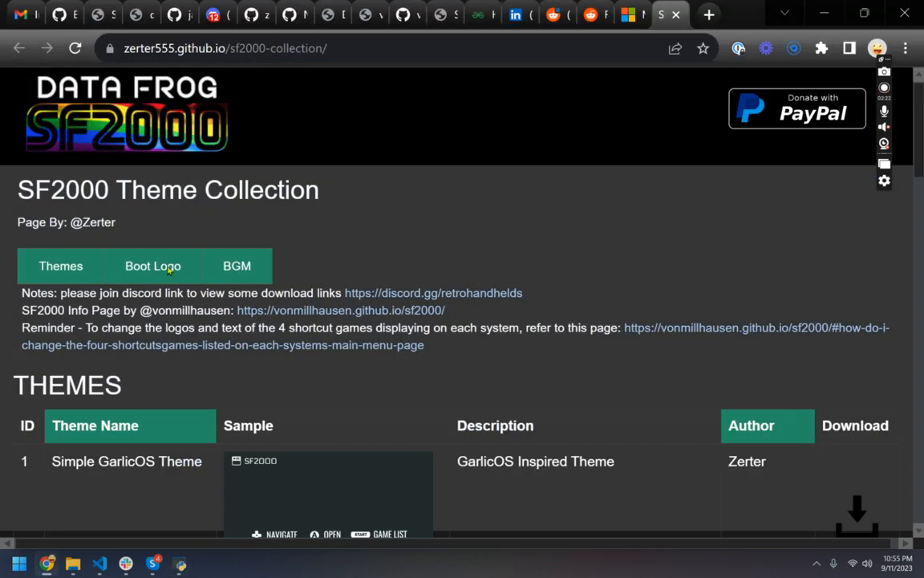
{"action": "left_click", "coordinate": [152, 266]}
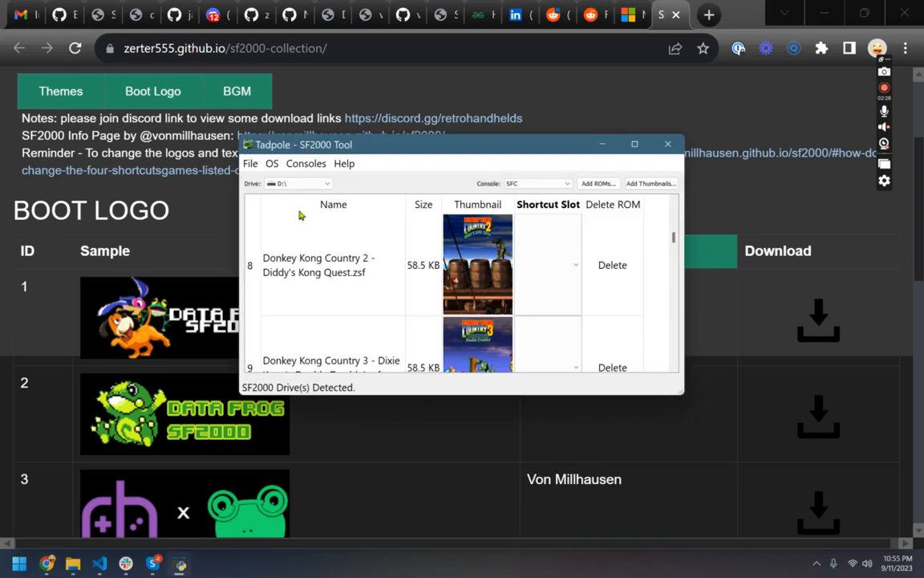
Step: Open the OS menu to reach the Emulator BIOS options
{"action": "left_click", "coordinate": [271, 163]}
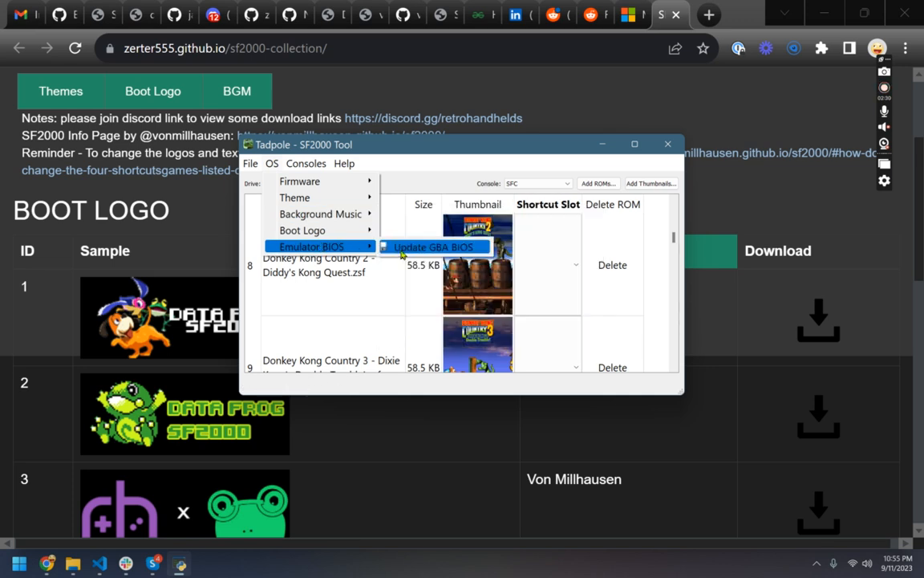
{"action": "mouse_move", "coordinate": [302, 231]}
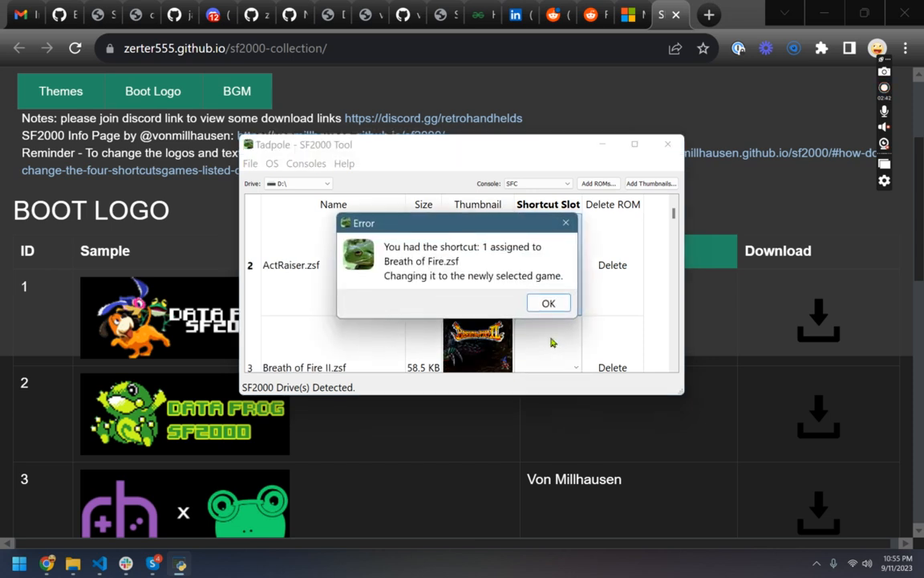
Step: Accept moving shortcut slot 1 to ActRaiser, then switch the console to FC
{"action": "left_click", "coordinate": [548, 302]}
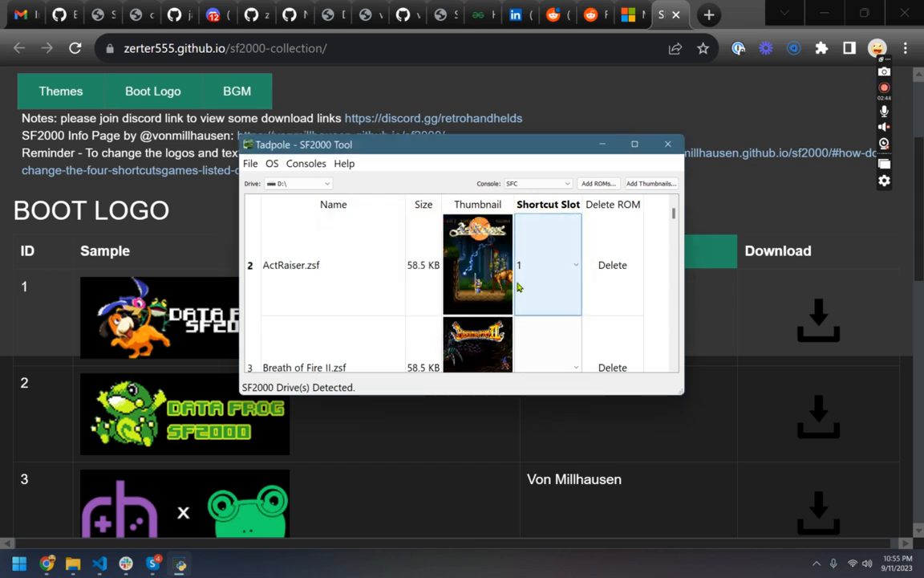
{"action": "left_click", "coordinate": [548, 265]}
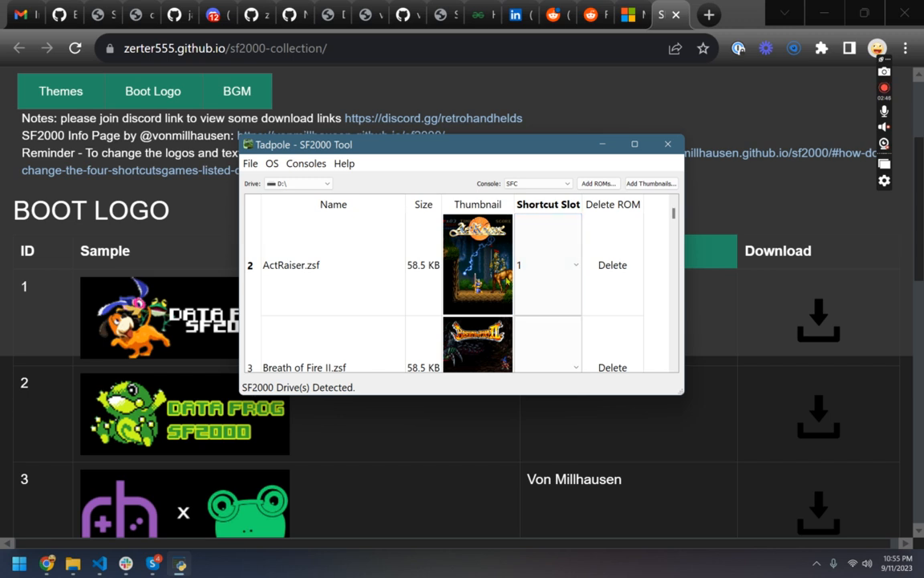
{"action": "mouse_move", "coordinate": [329, 257]}
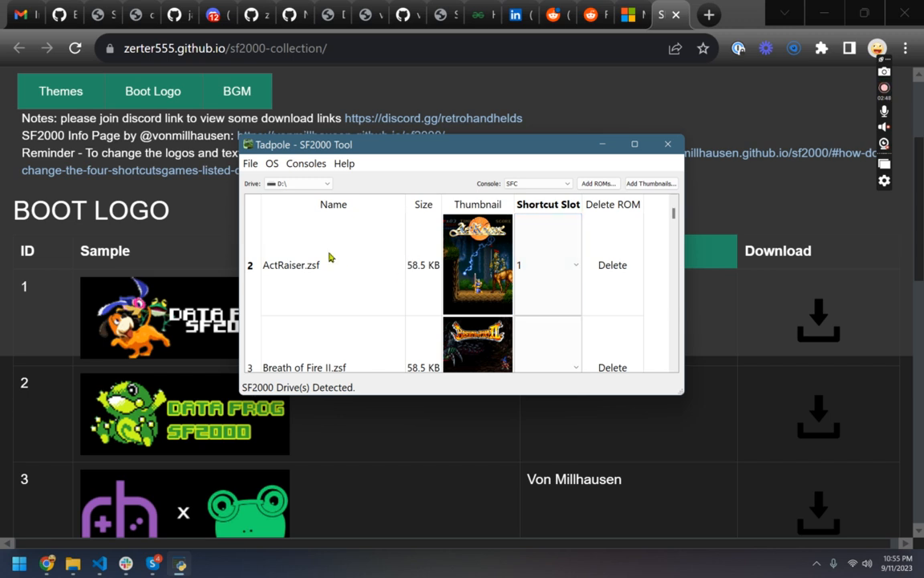
{"action": "scroll", "scroll_direction": "down", "scroll_amount": 3}
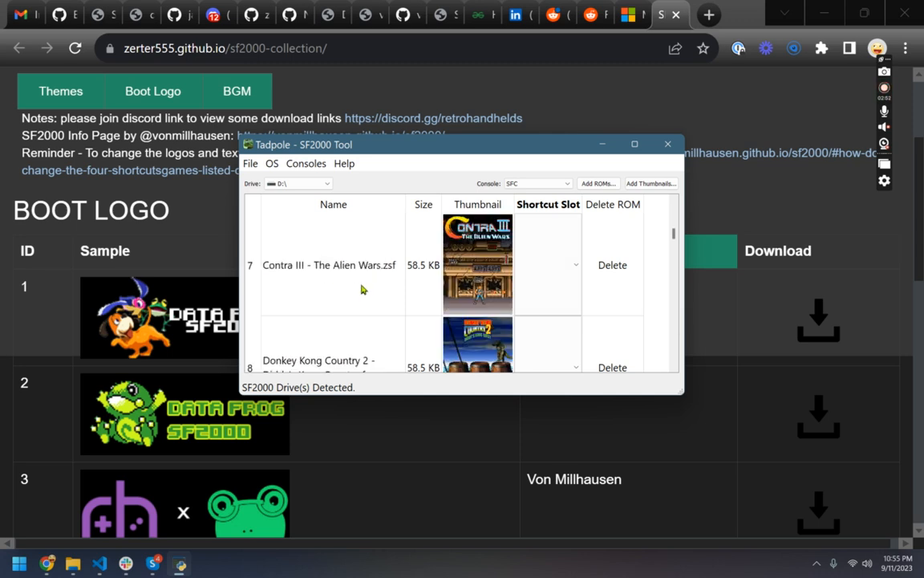
{"action": "left_click", "coordinate": [536, 183]}
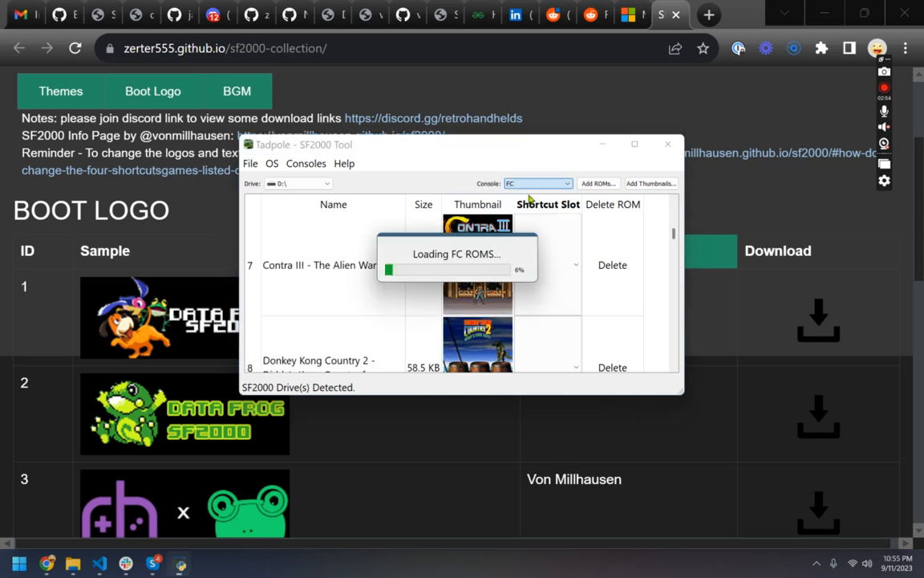